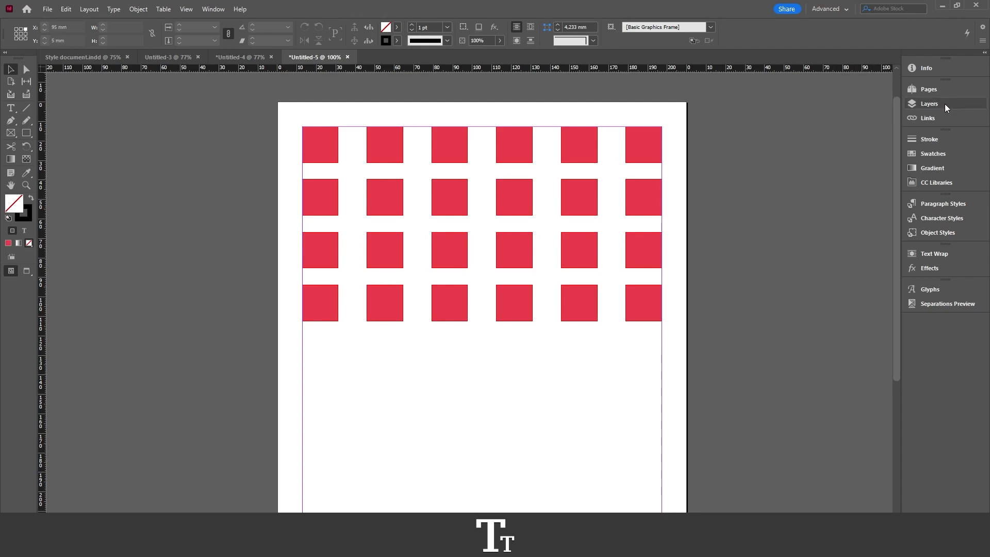
Show the Layers panel from the dock and via Window menu / F7, listing Red Rectangles and Layer 1
click(929, 103)
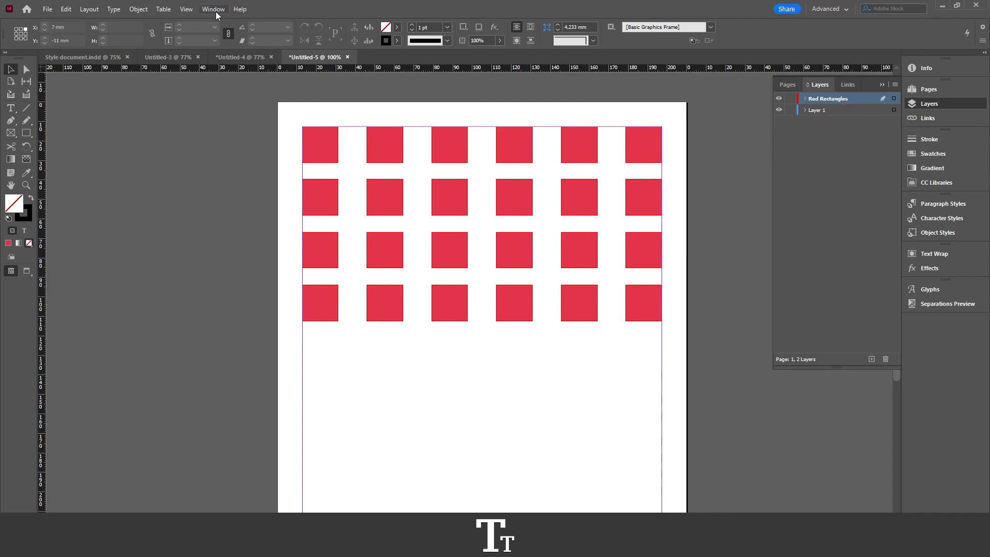
click(213, 9)
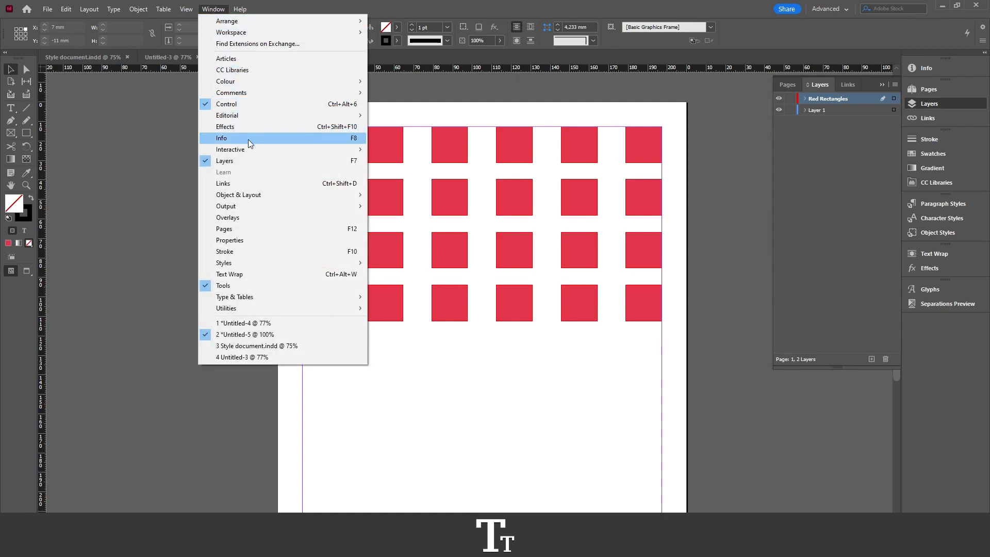
mouse_move(249, 164)
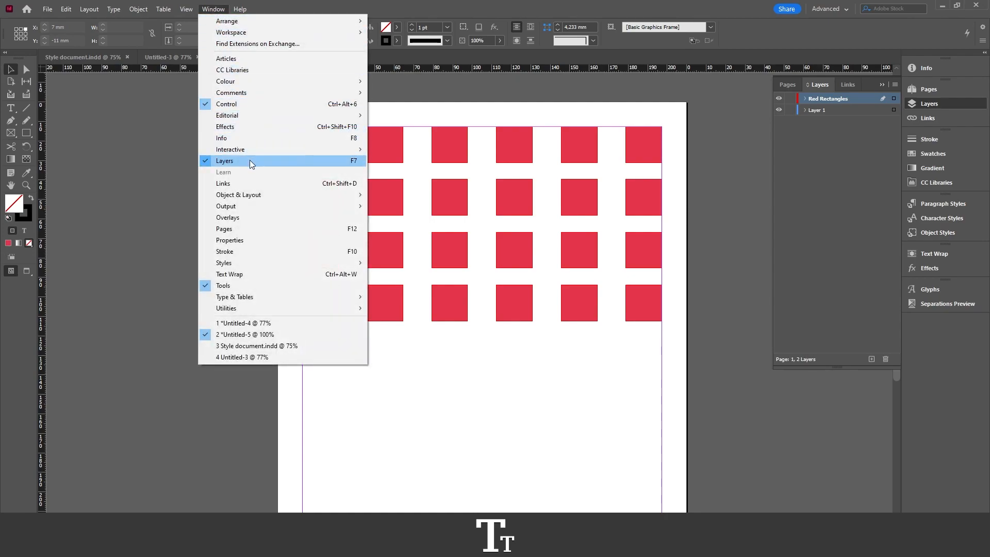
key(F7)
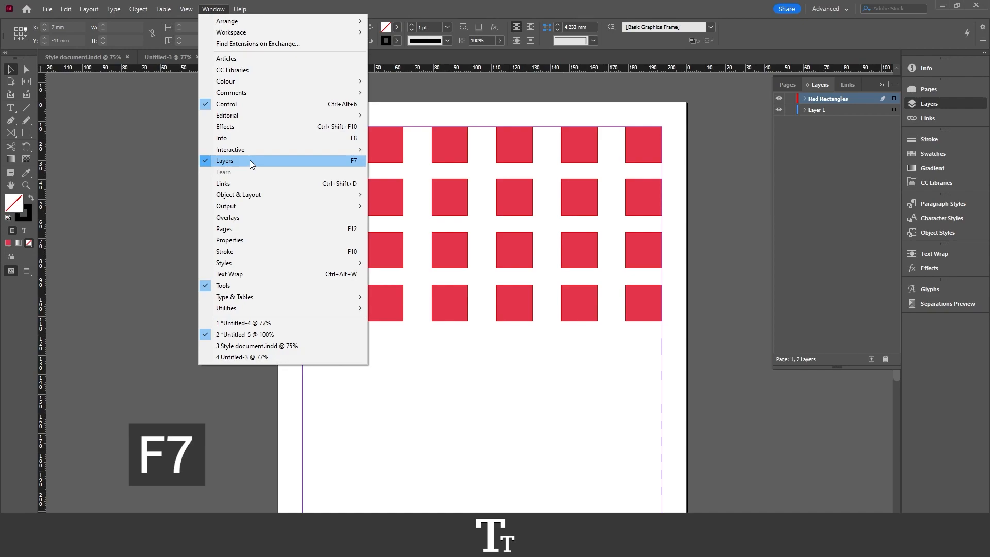
mouse_move(333, 163)
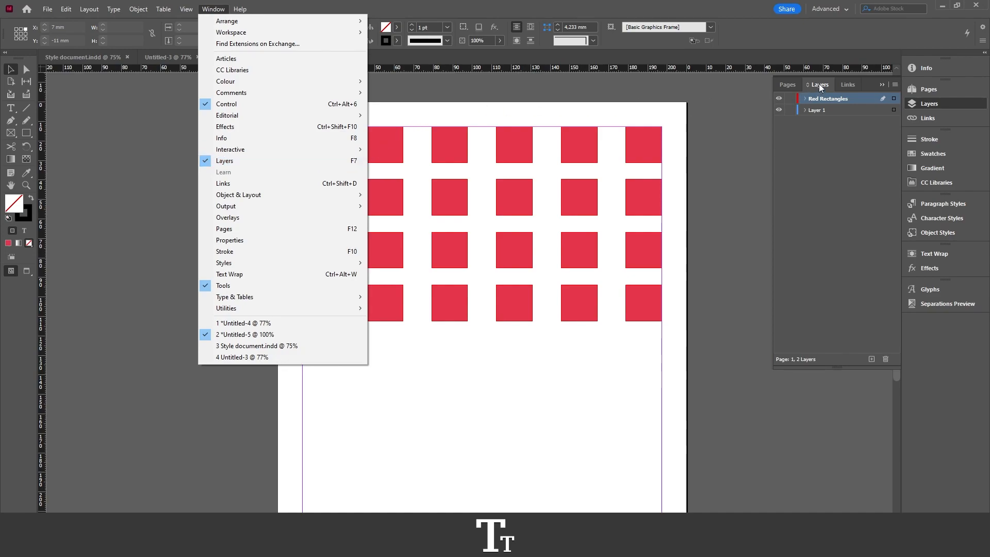
click(246, 335)
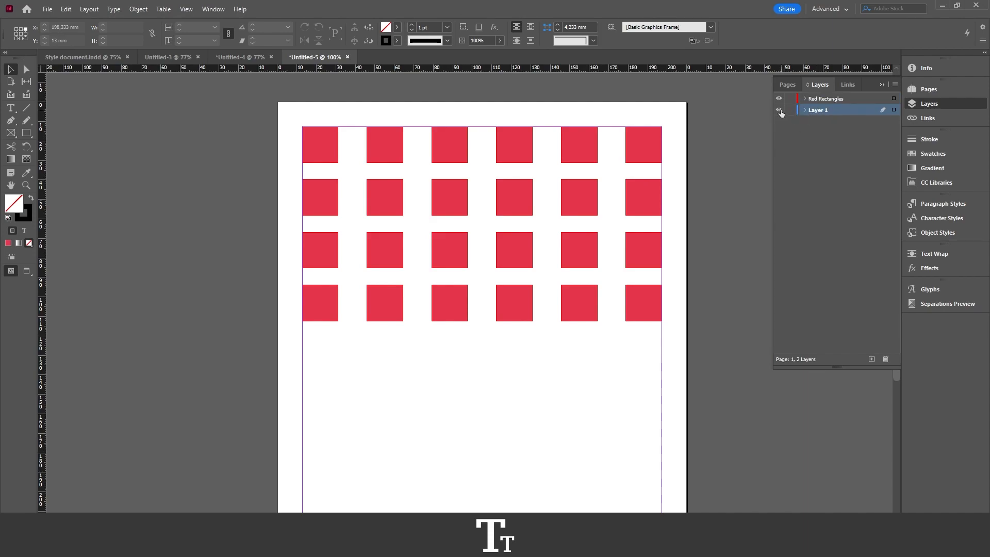
click(780, 109)
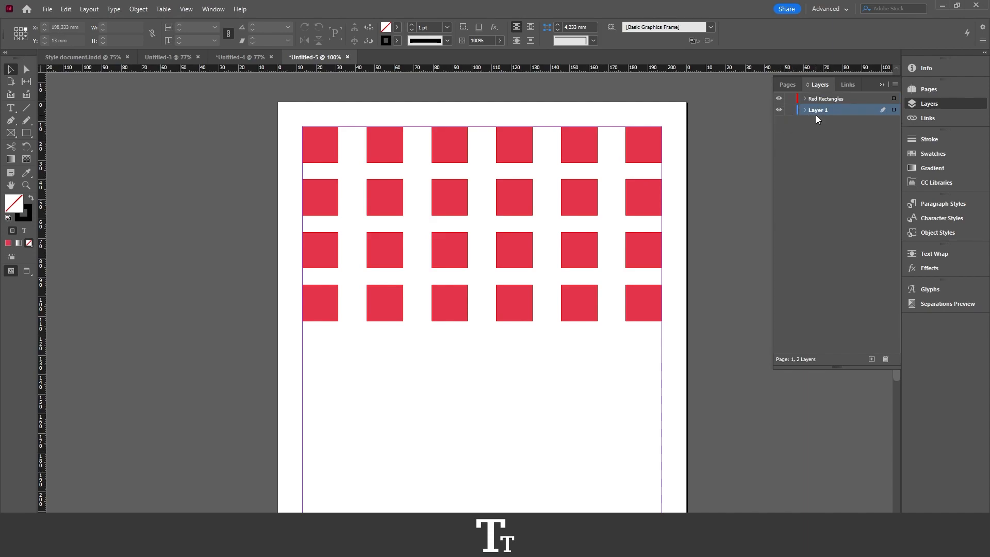
click(779, 99)
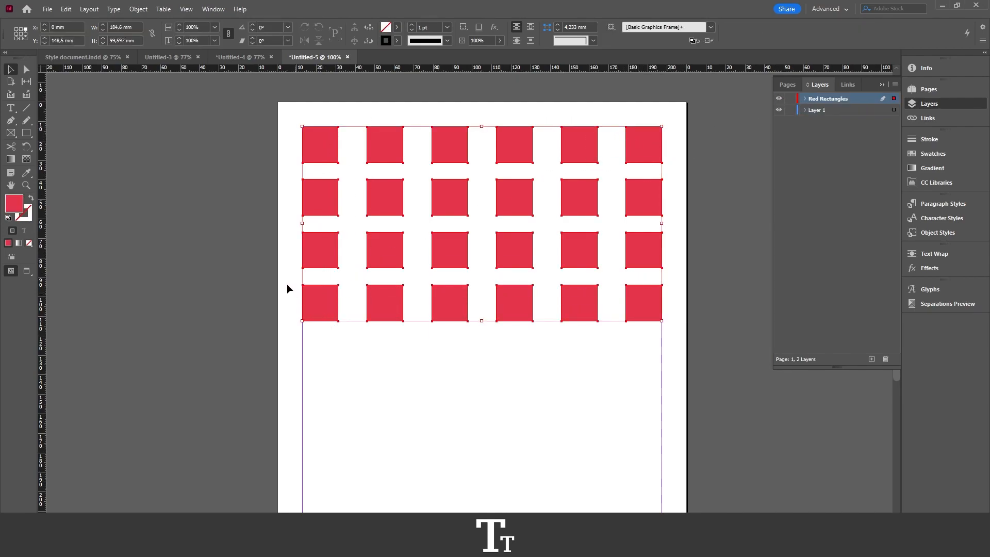
click(373, 211)
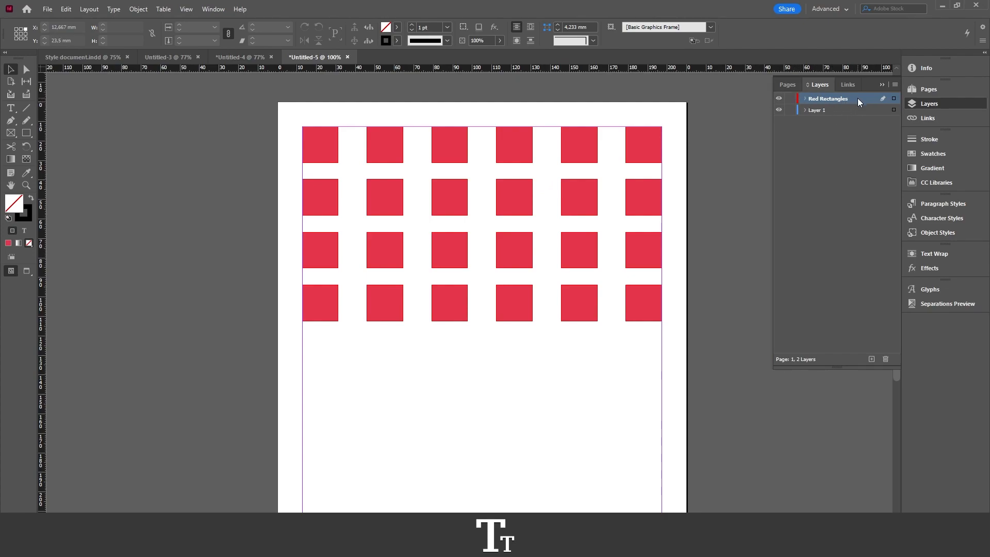
Turn on Lock Layer for the Red Rectangles layer in its Layer Options and confirm
double_click(828, 99)
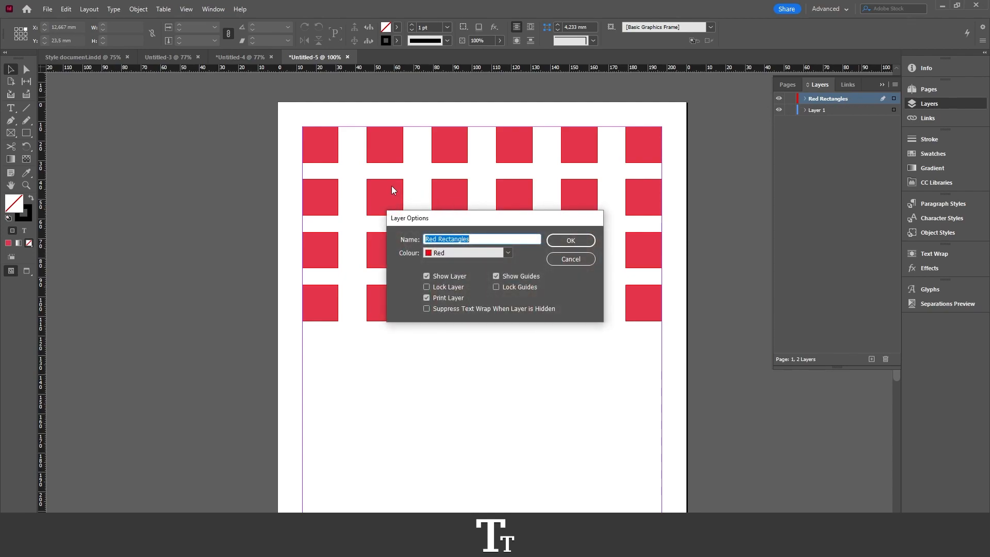
mouse_move(494, 199)
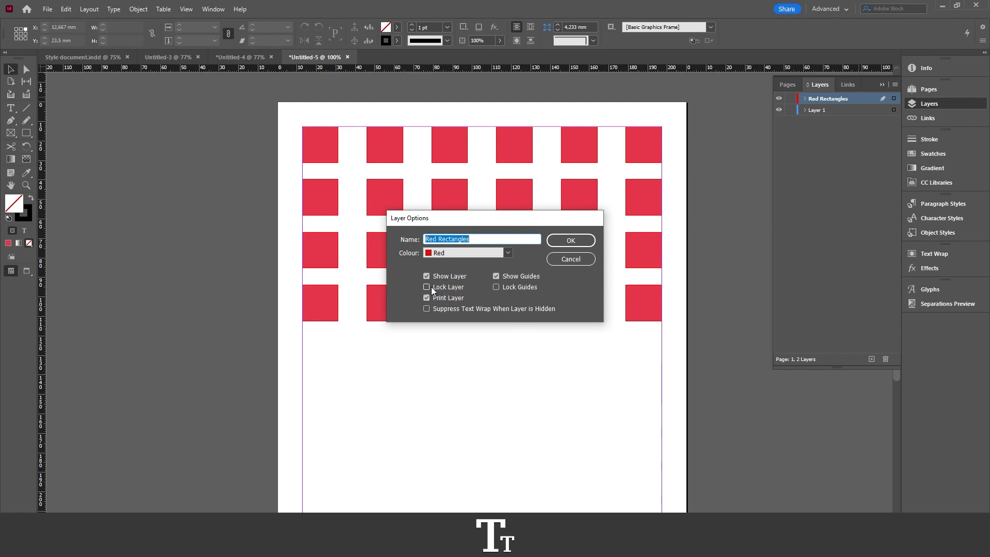
click(427, 286)
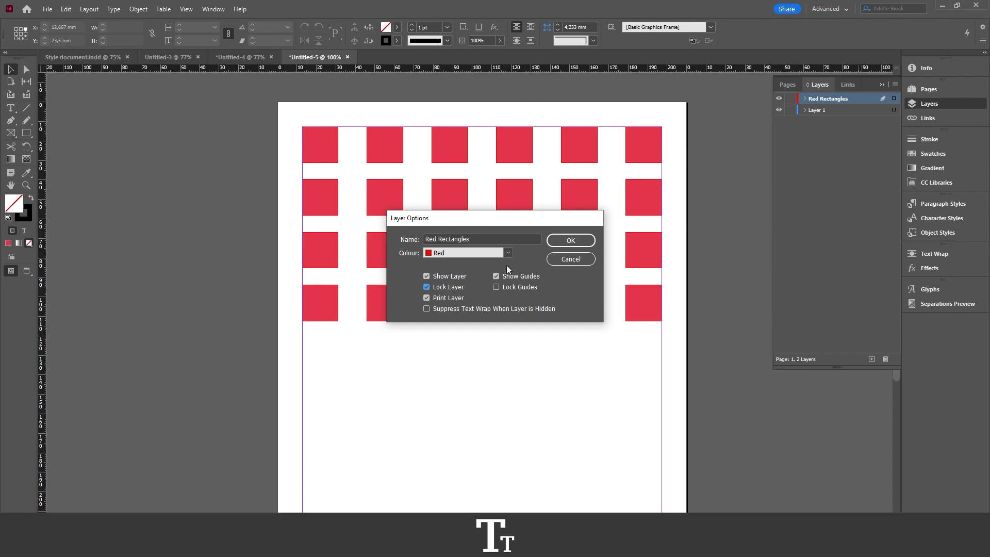
click(569, 241)
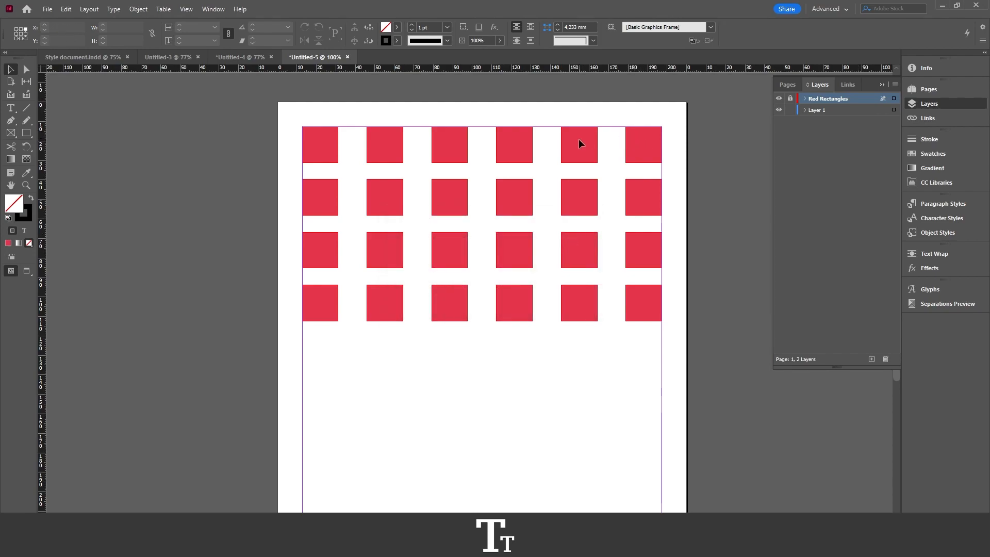
mouse_move(297, 121)
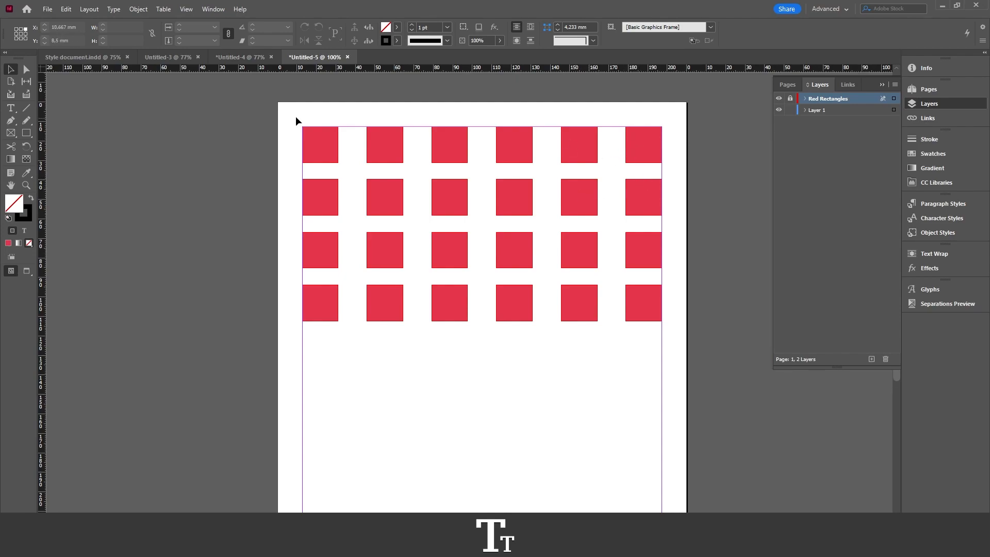
mouse_move(312, 142)
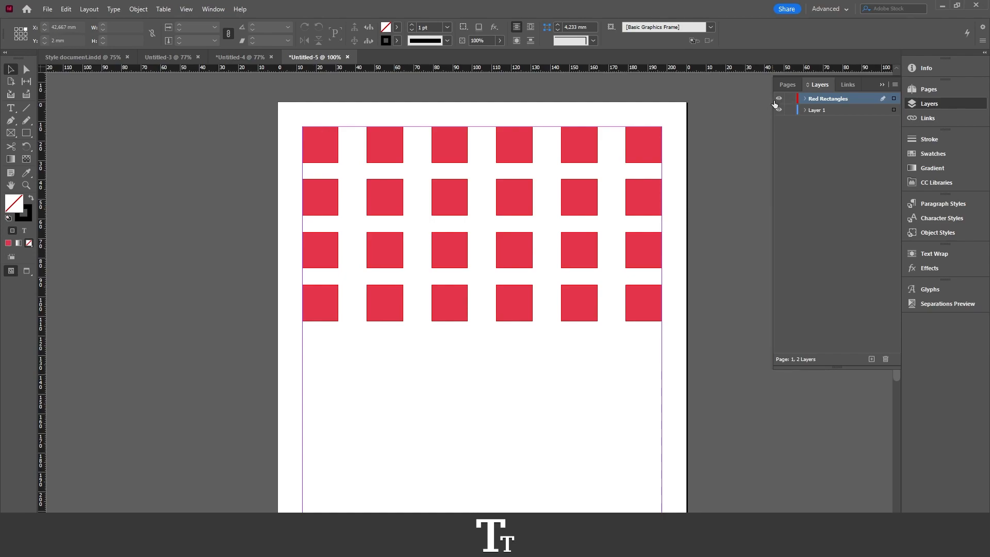
mouse_move(779, 99)
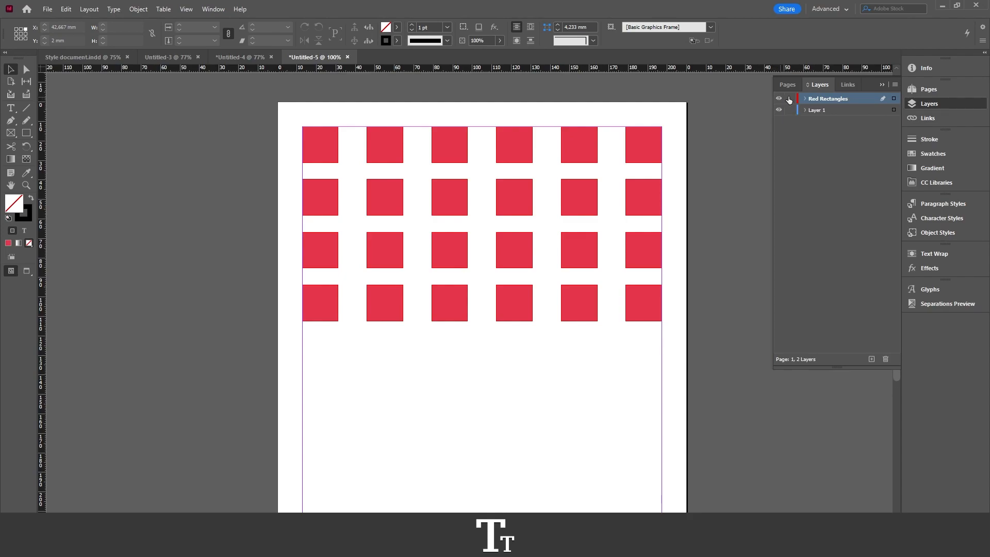
mouse_move(791, 101)
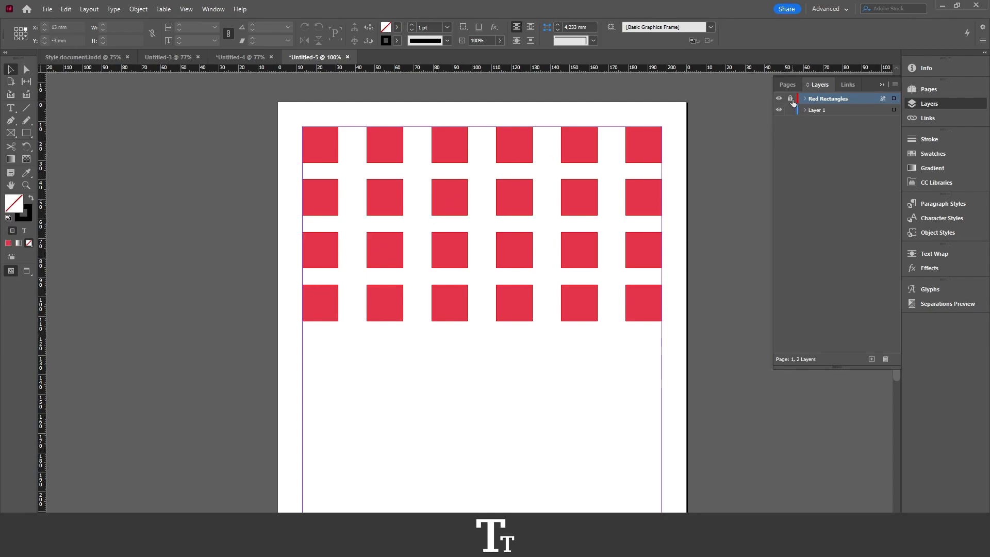
Relock the Red Rectangles layer using the lock column in the Layers panel
click(791, 99)
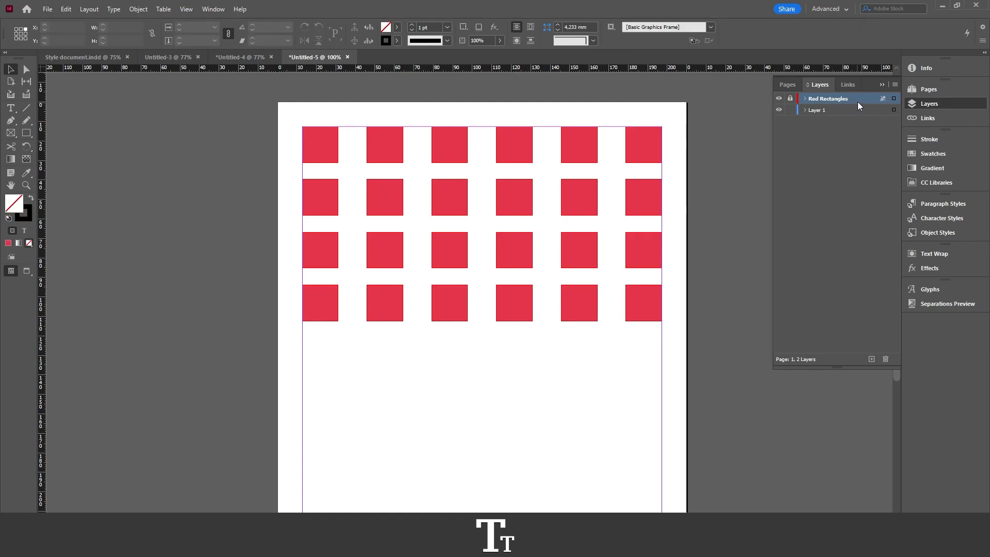
Turn off Lock Layer for the Red Rectangles layer in its Layer Options and confirm
double_click(828, 98)
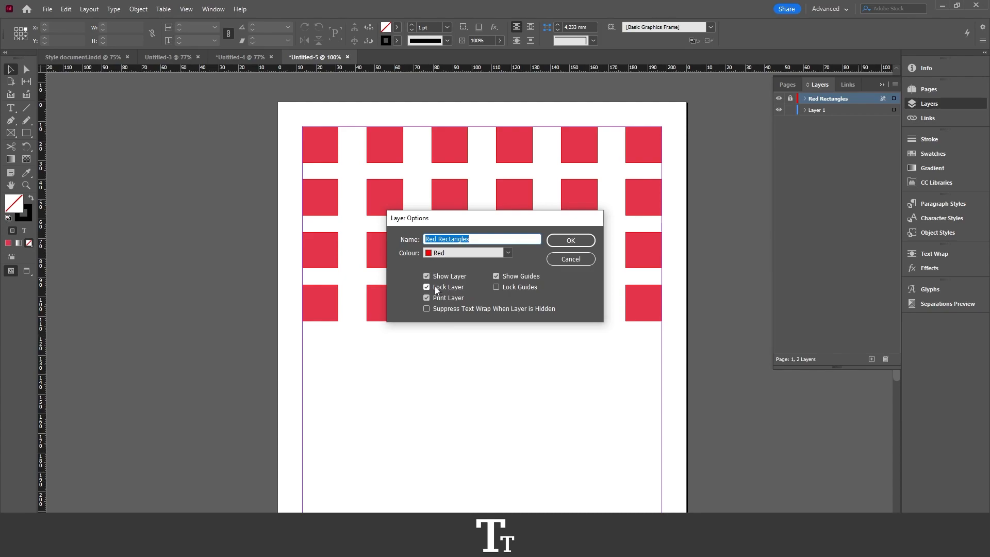
click(569, 240)
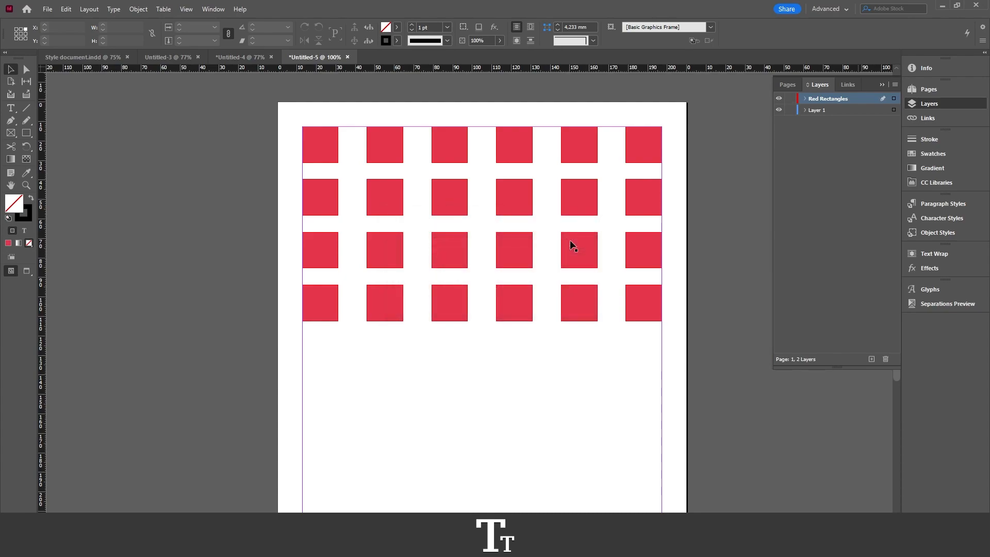